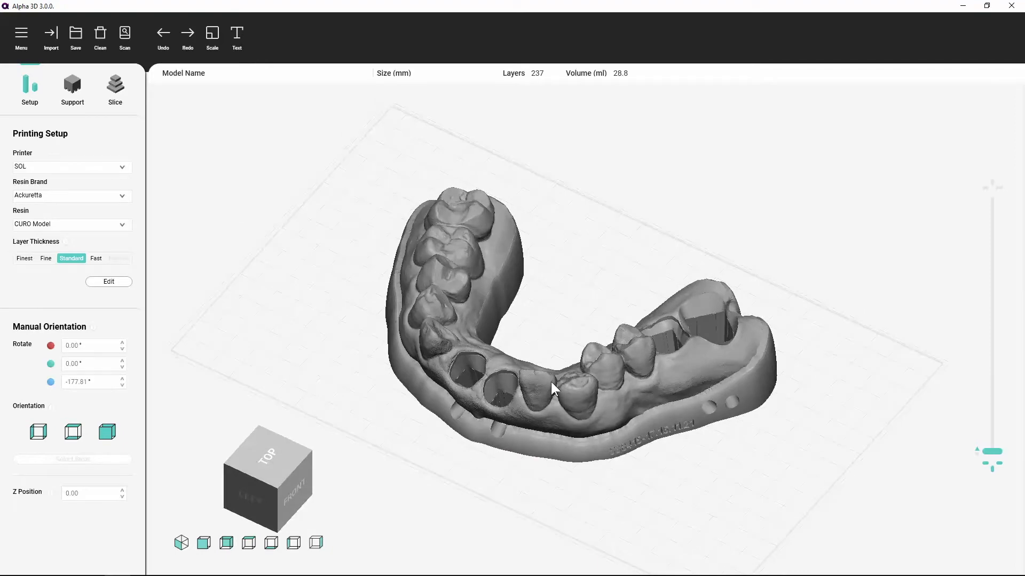
- Zoom the viewport in on the dental arch before restoring the default angled overview
scroll("up", 3)
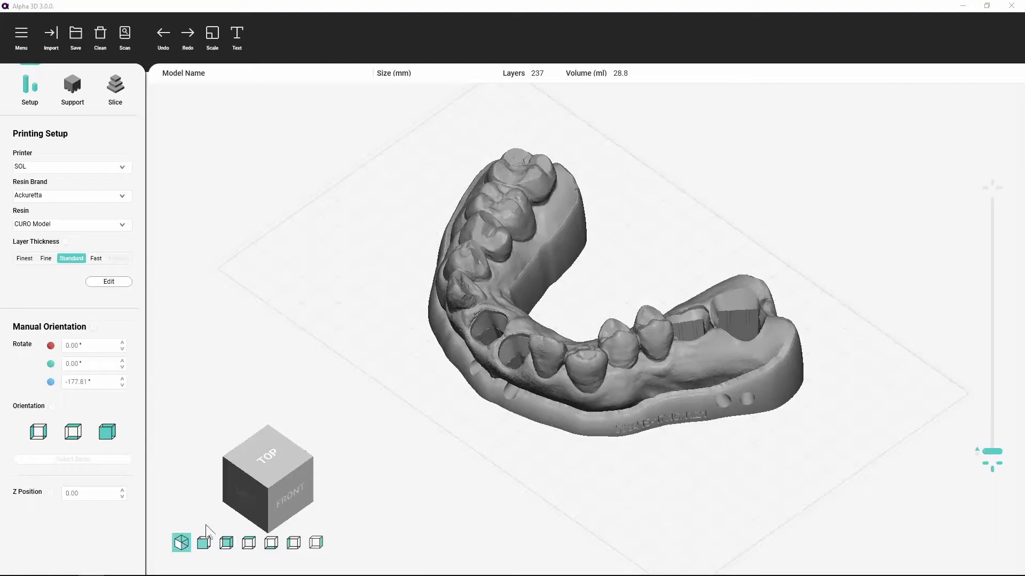
mouse_move(203, 542)
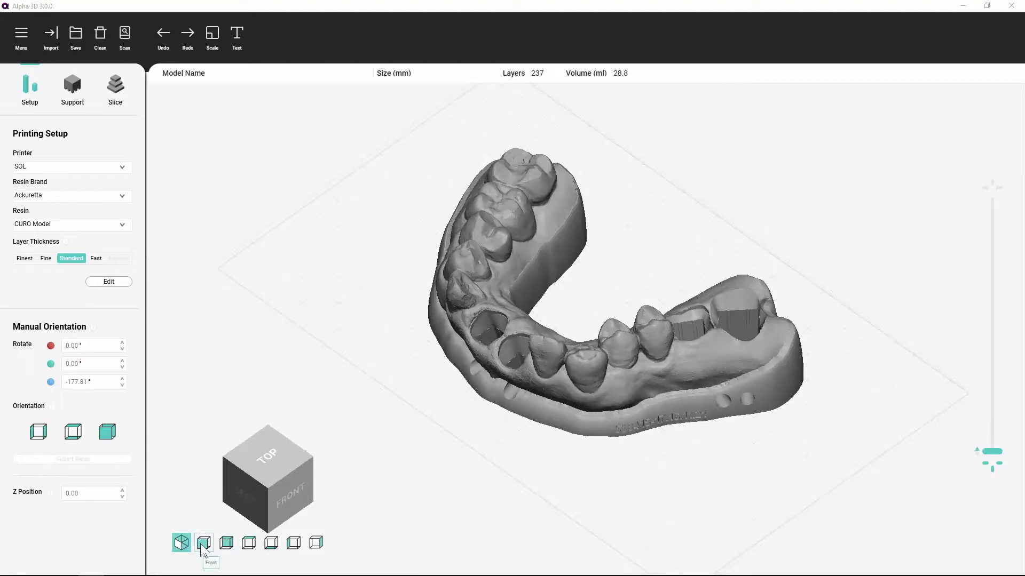
left_click(203, 543)
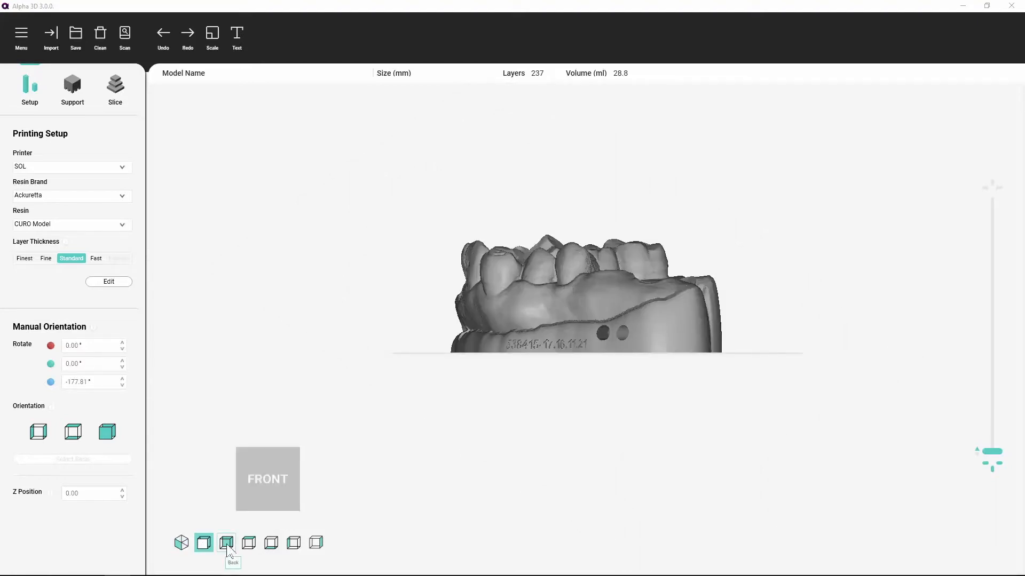
left_click(249, 542)
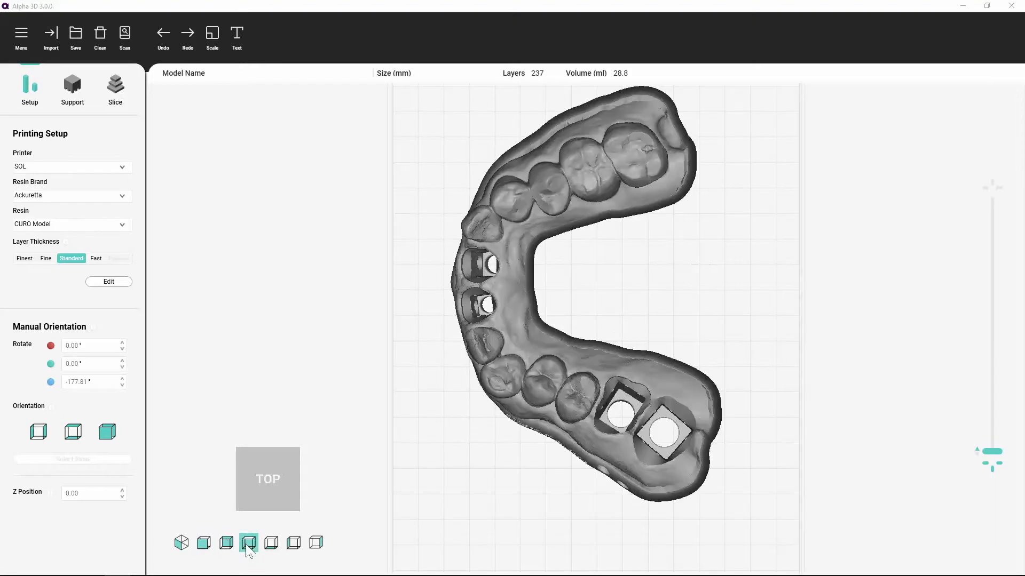
left_click(270, 543)
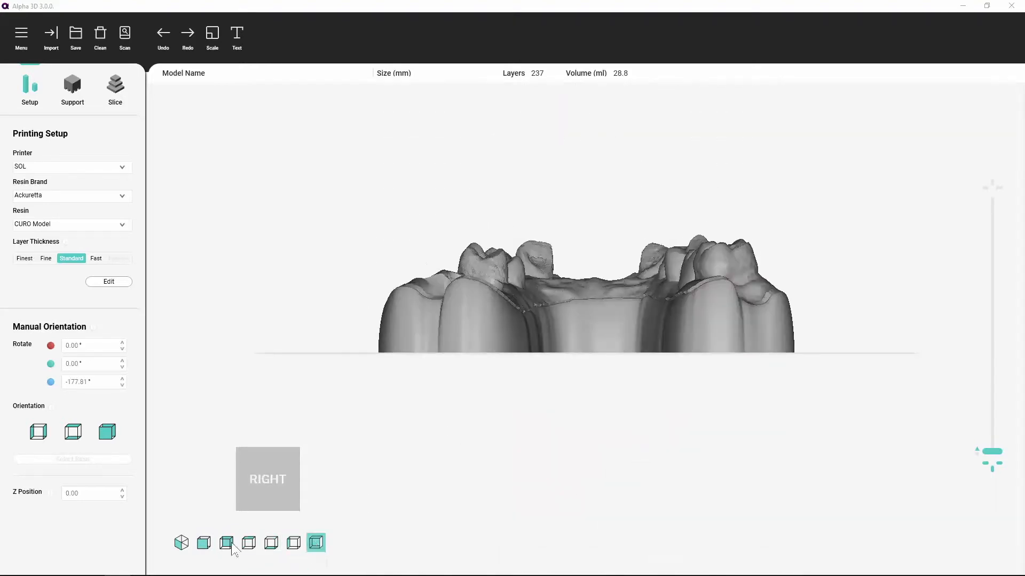
left_click(182, 542)
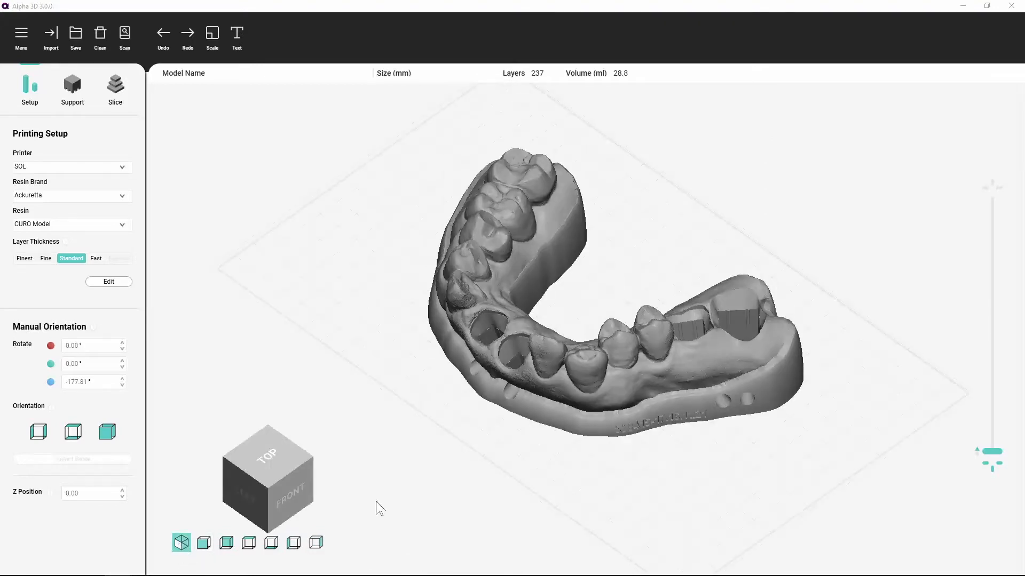
mouse_move(983, 458)
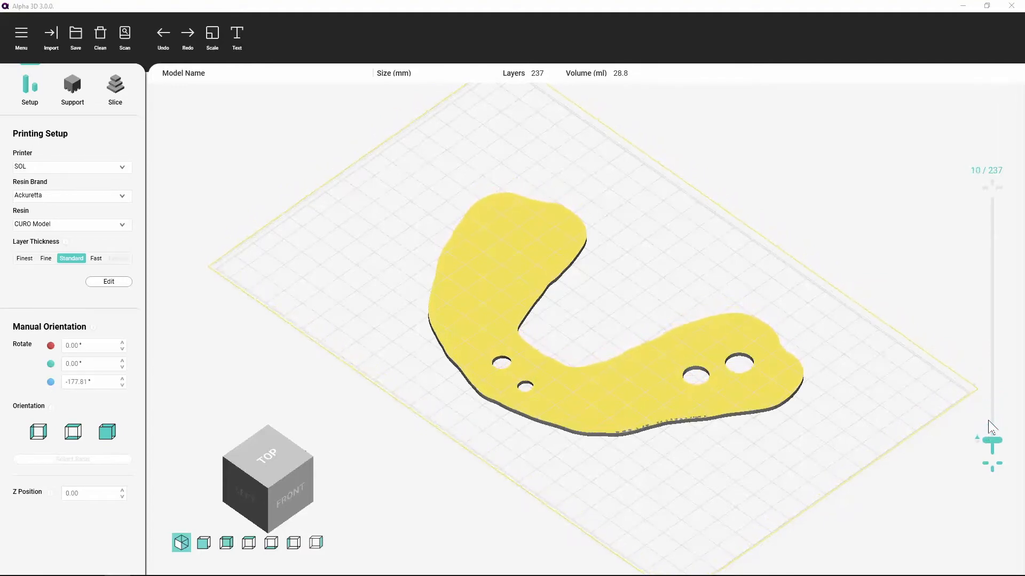
- Load the single molar crown sample, replacing the dental arch in the workspace
left_click(50, 36)
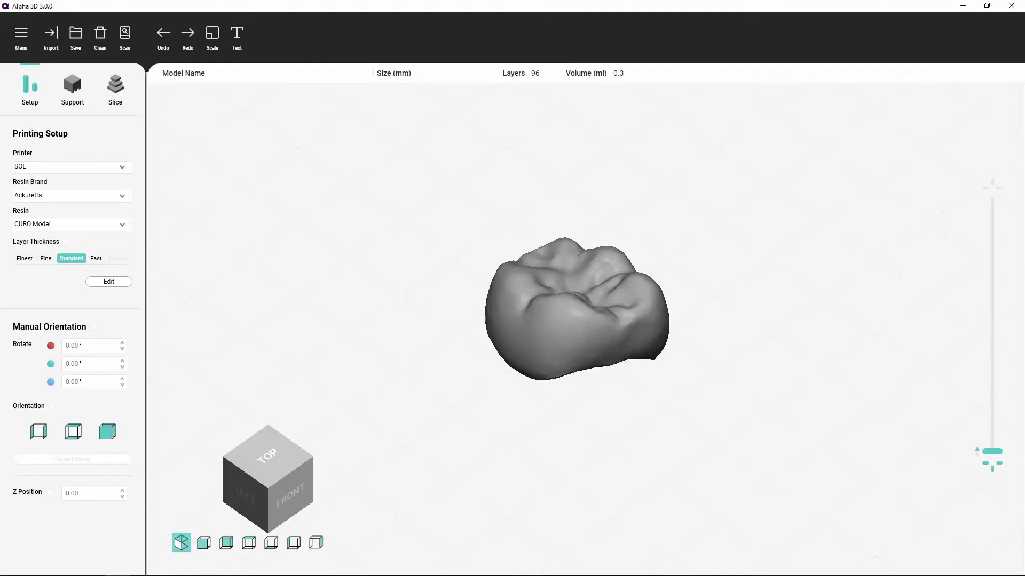
mouse_move(1001, 361)
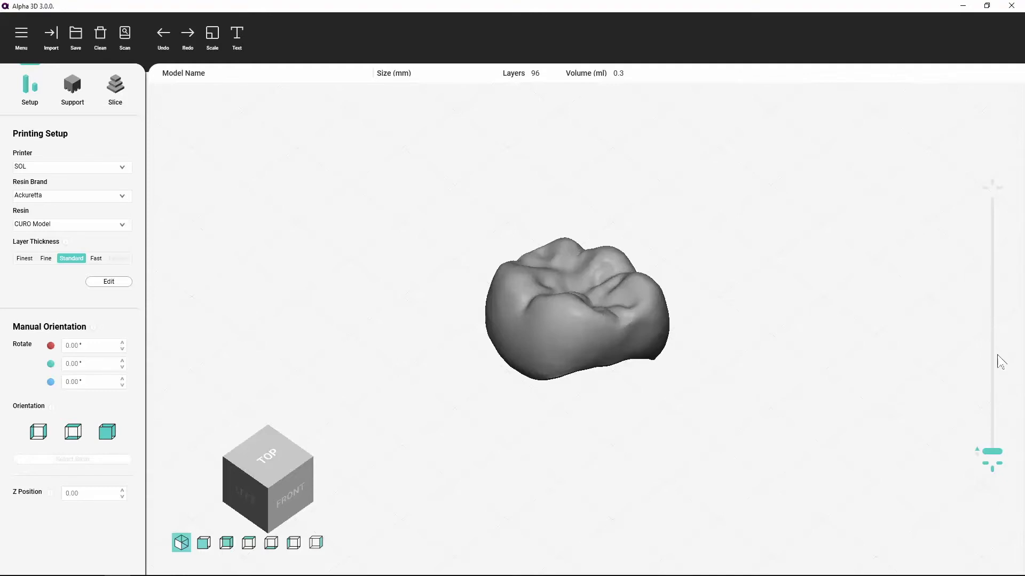
- Select the Ackuretta_Sample_Crown model in the viewport to show its transform handles
left_click(577, 307)
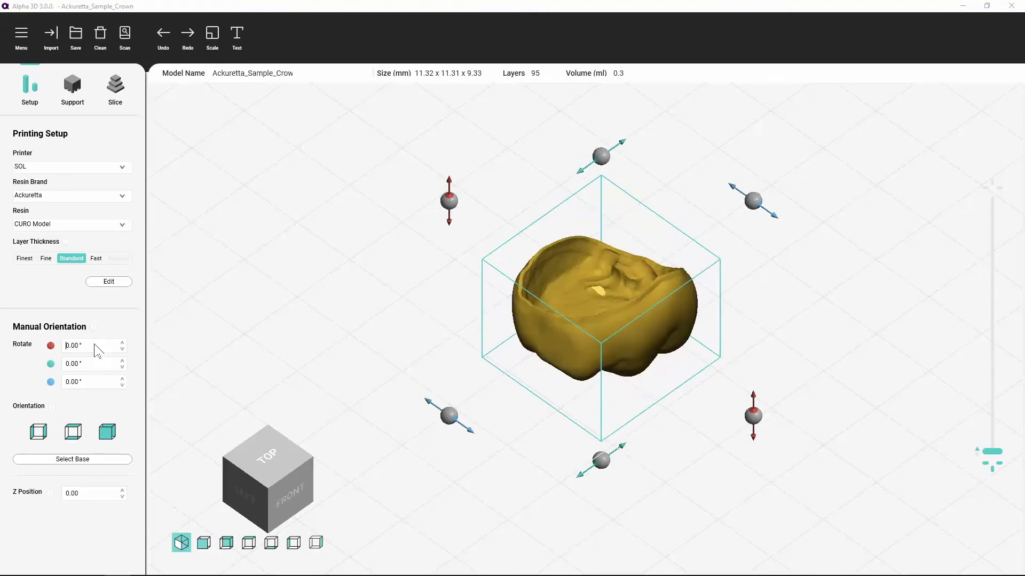
mouse_move(129, 357)
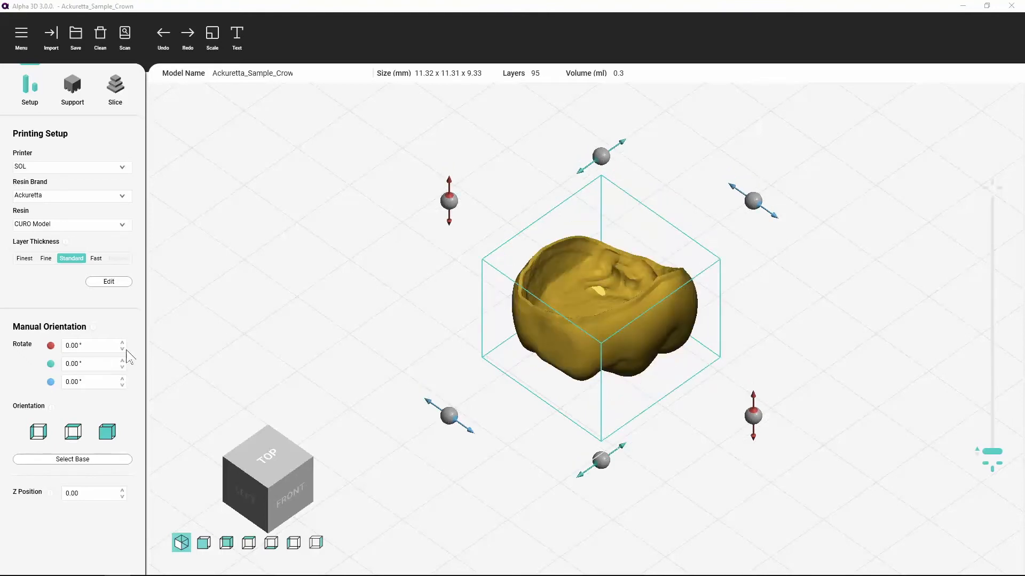
- Tilt the crown up two degrees on the second Rotate axis, then bring it back down two degrees
left_click(122, 359)
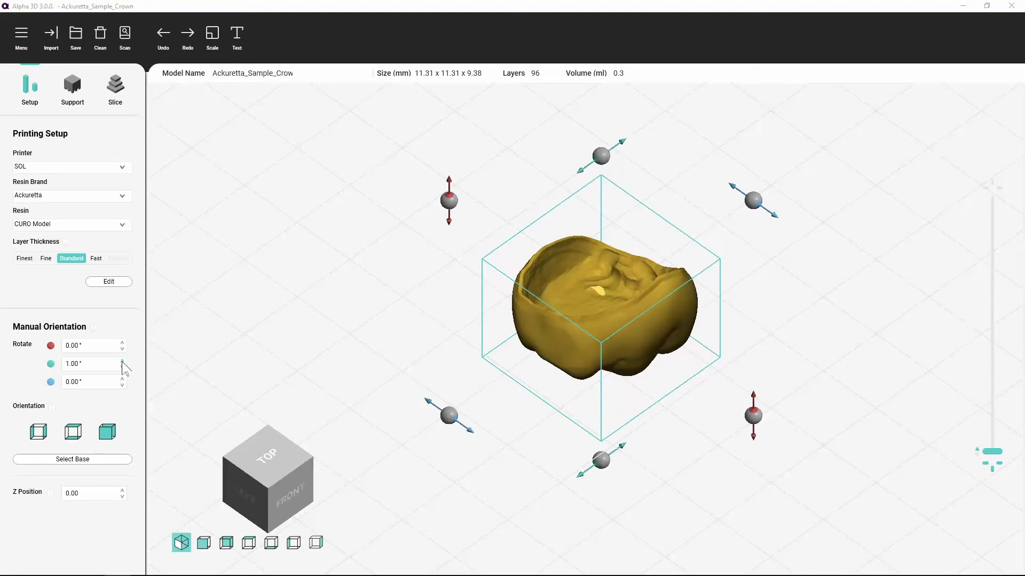
left_click(121, 359)
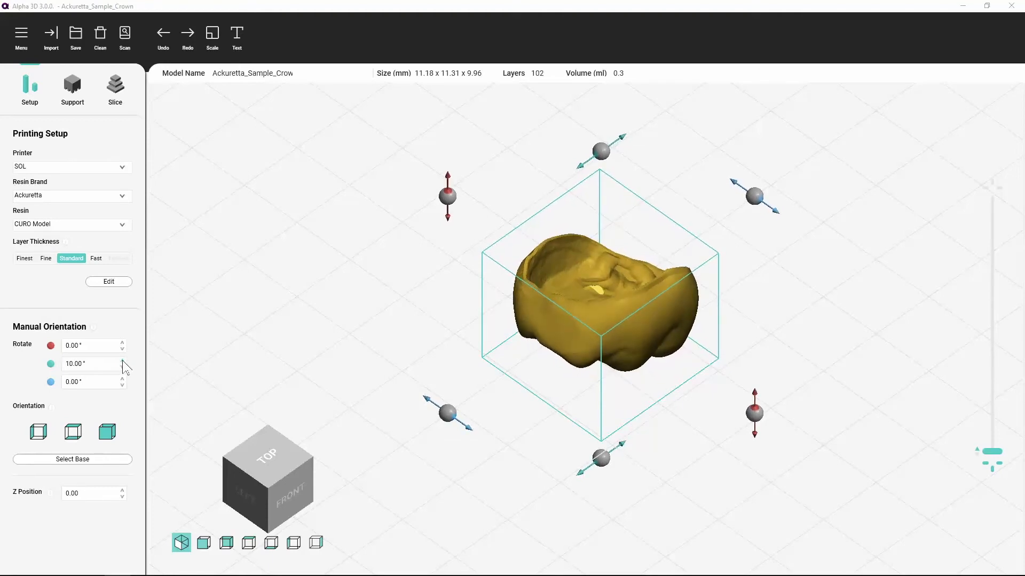
left_click(121, 367)
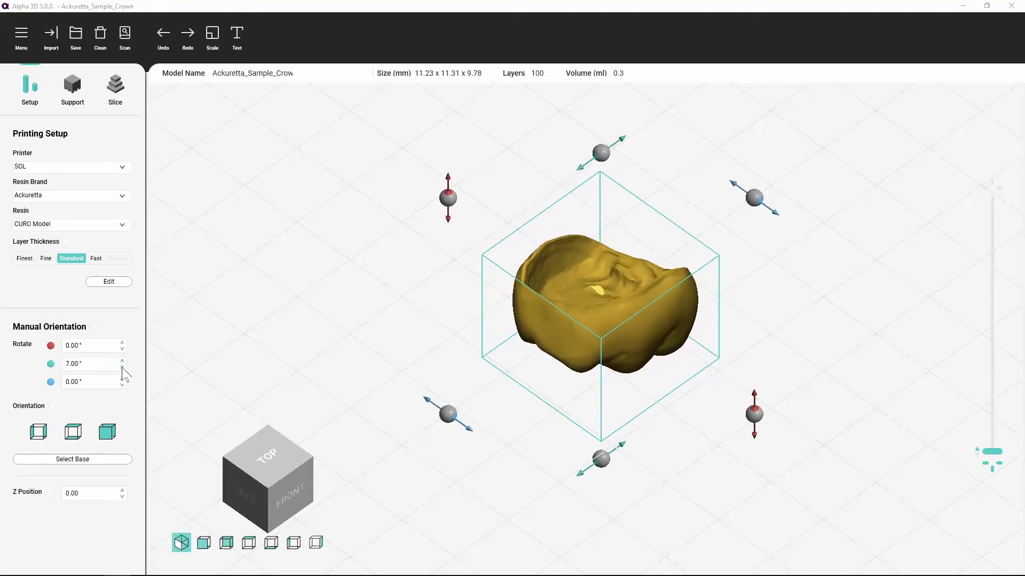
left_click(122, 367)
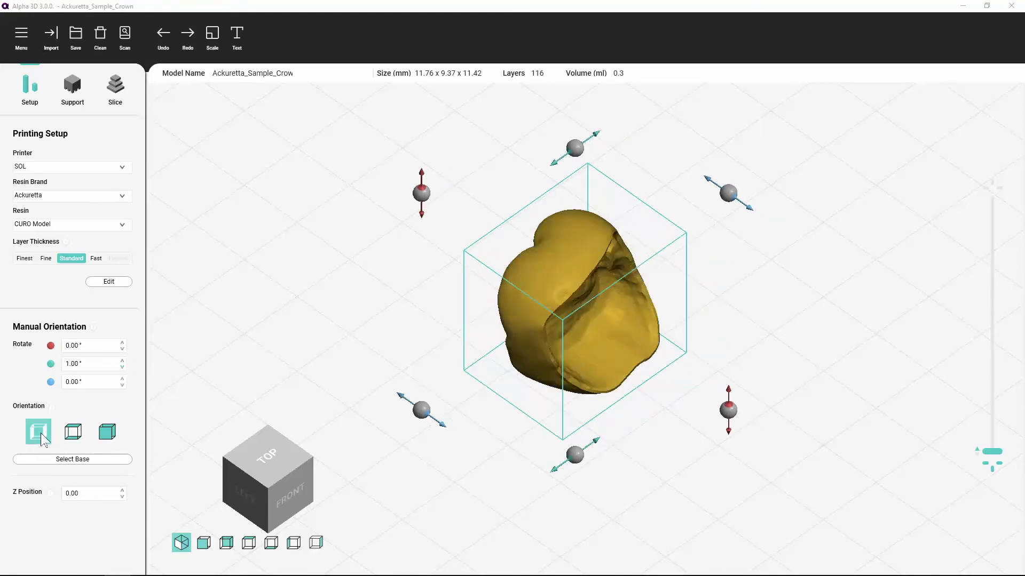
- Switch the crown between Orientation presets until it stands upright on its side
left_click(72, 432)
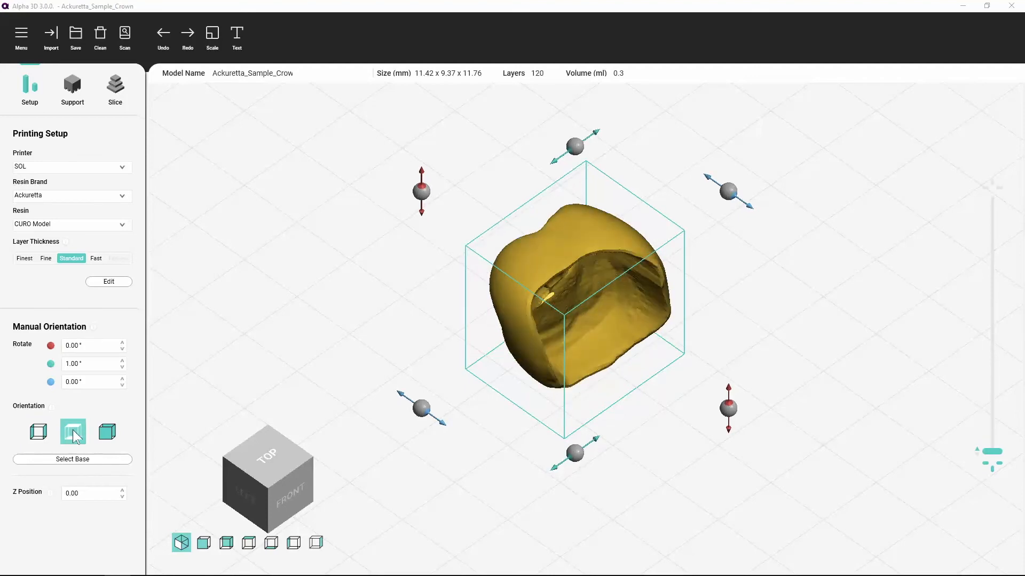
left_click(39, 431)
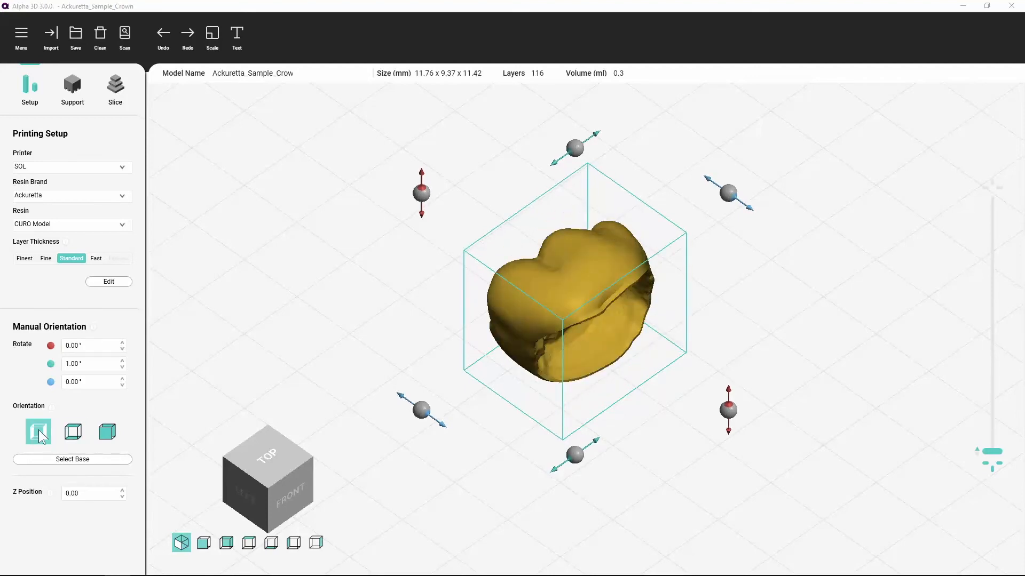
left_click(106, 431)
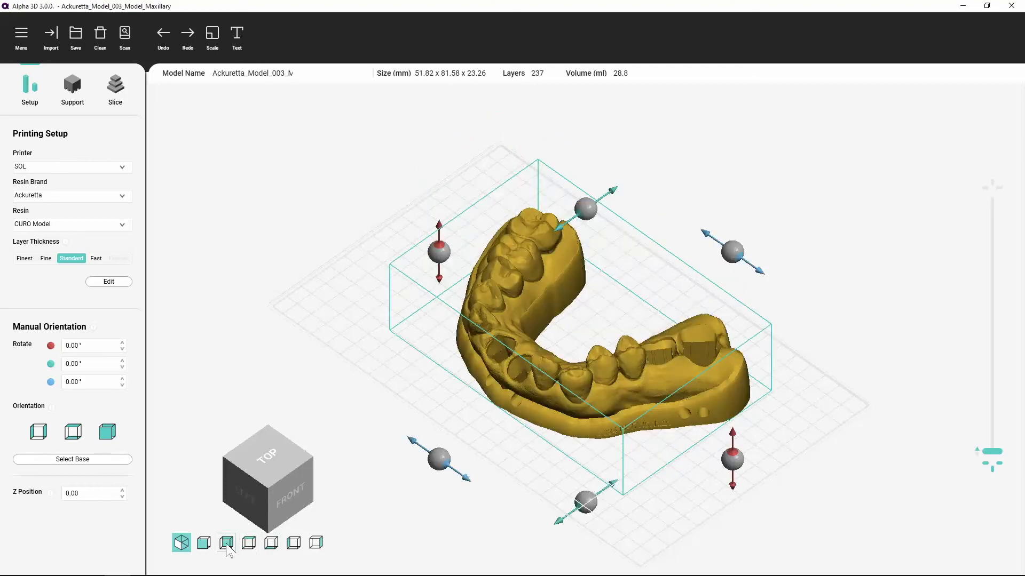
- View the maxillary arch from the Front and then the Back preset views
left_click(203, 543)
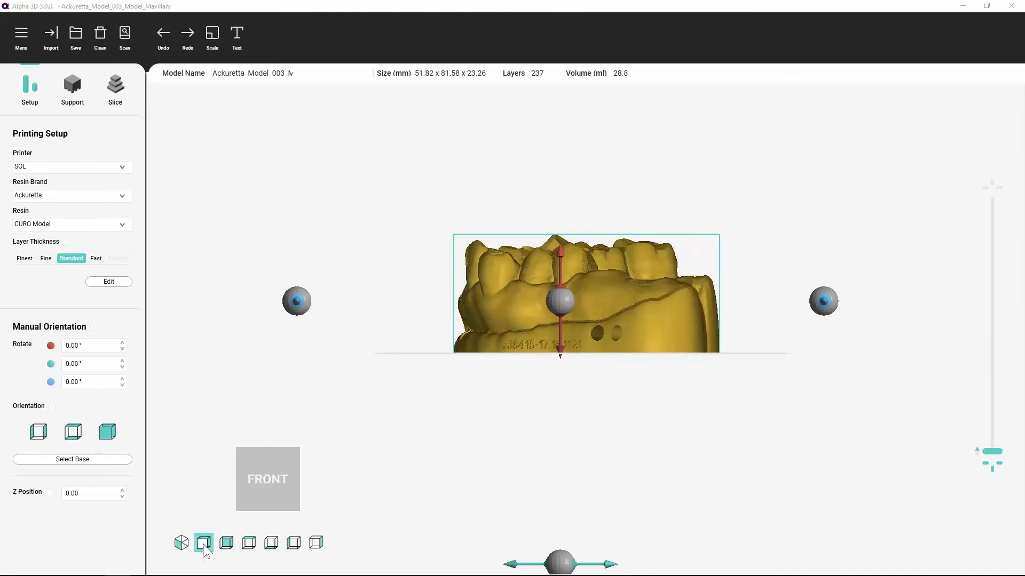
left_click(225, 542)
type("-10")
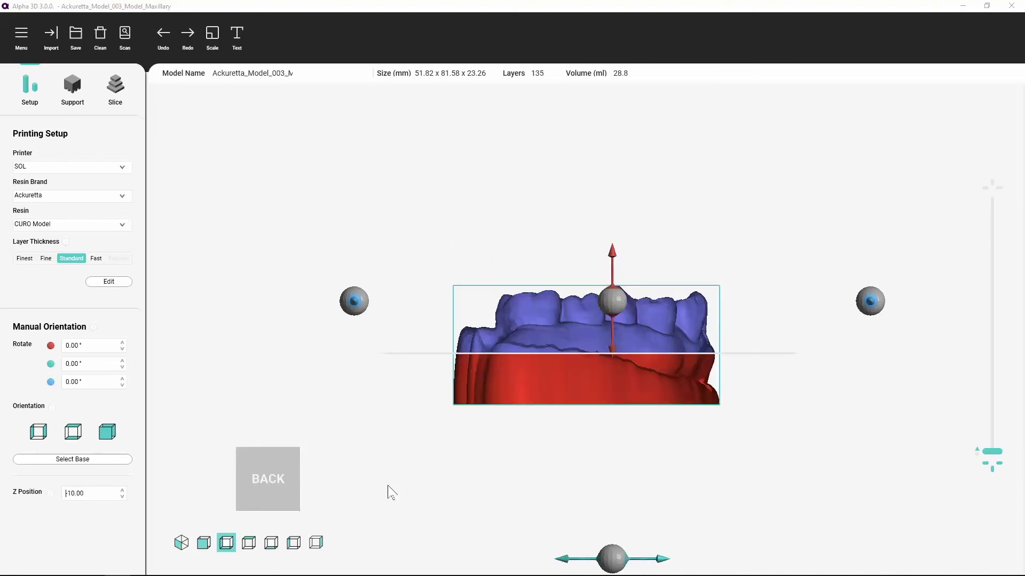
mouse_move(322, 393)
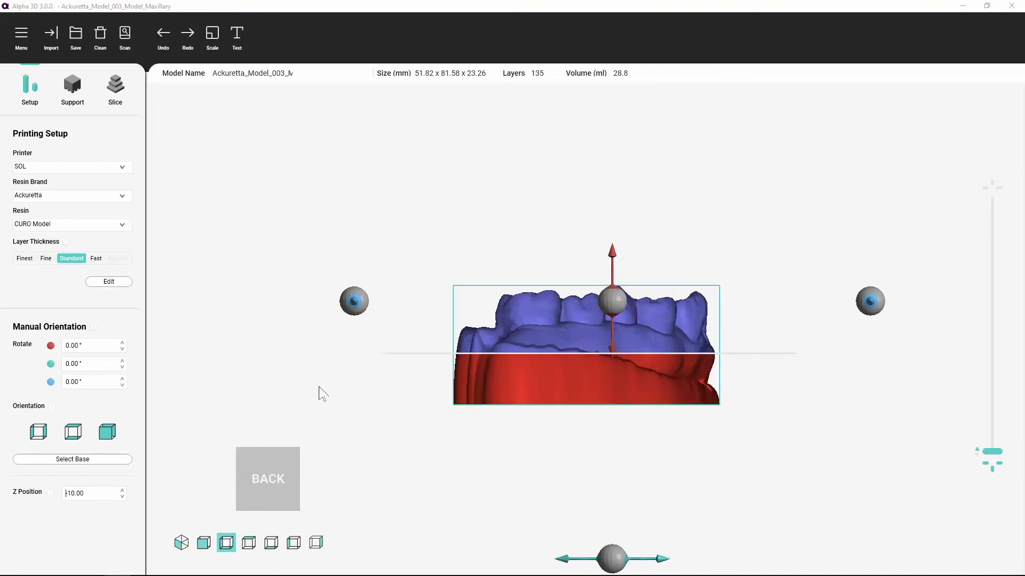